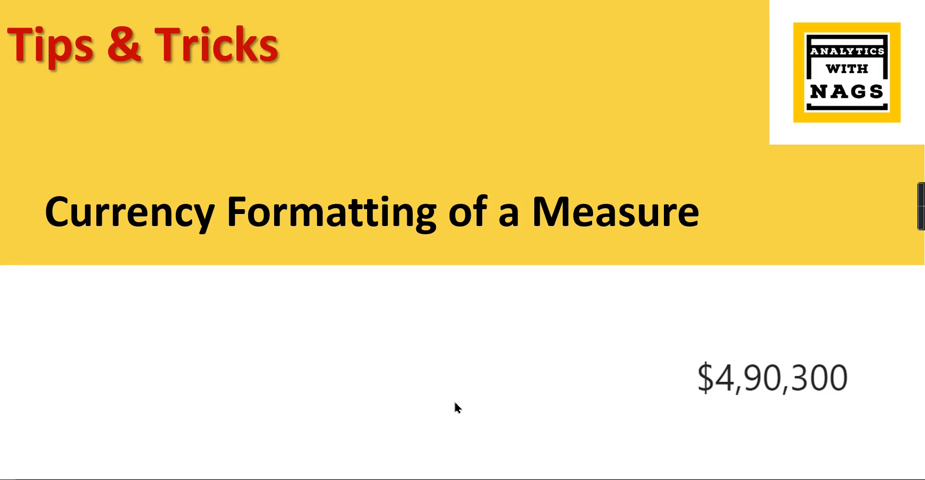
mouse_move(103, 370)
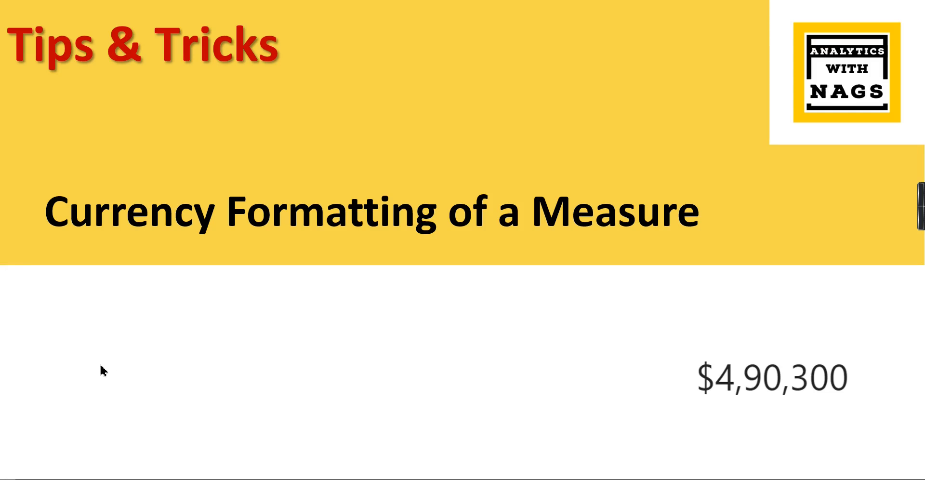
mouse_move(719, 275)
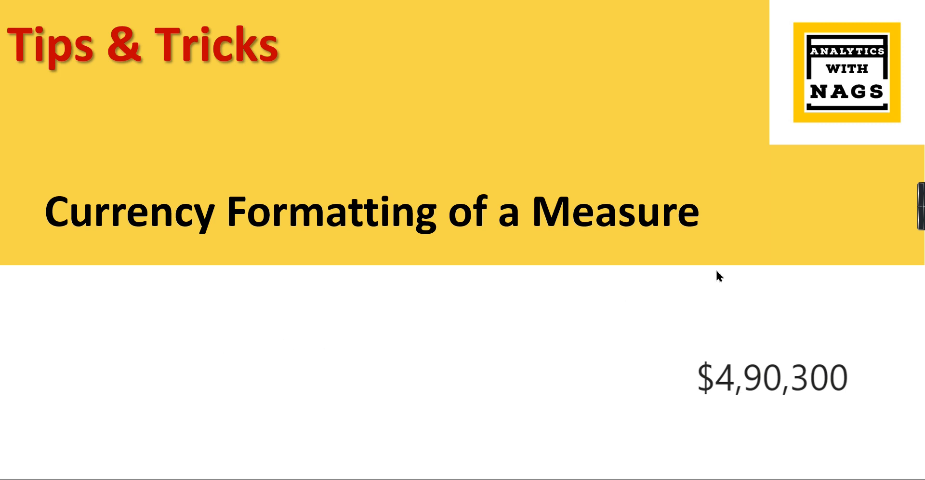
mouse_move(192, 257)
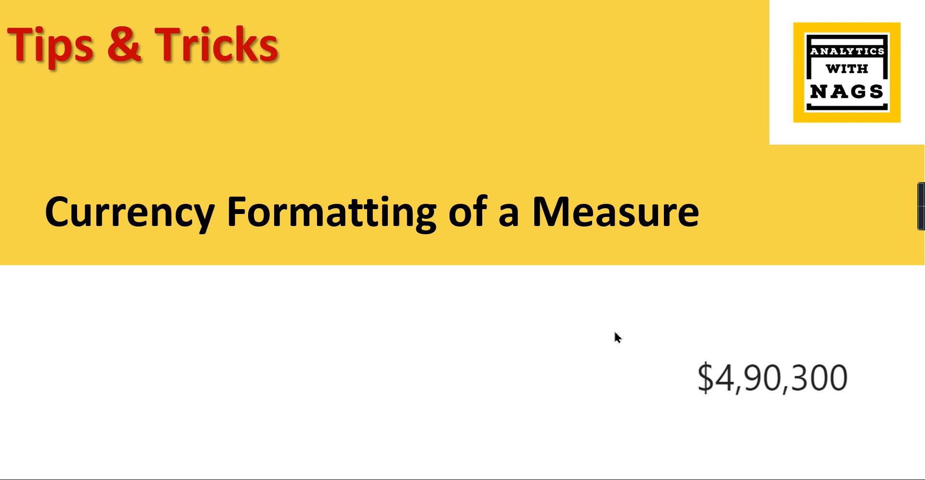
mouse_move(659, 415)
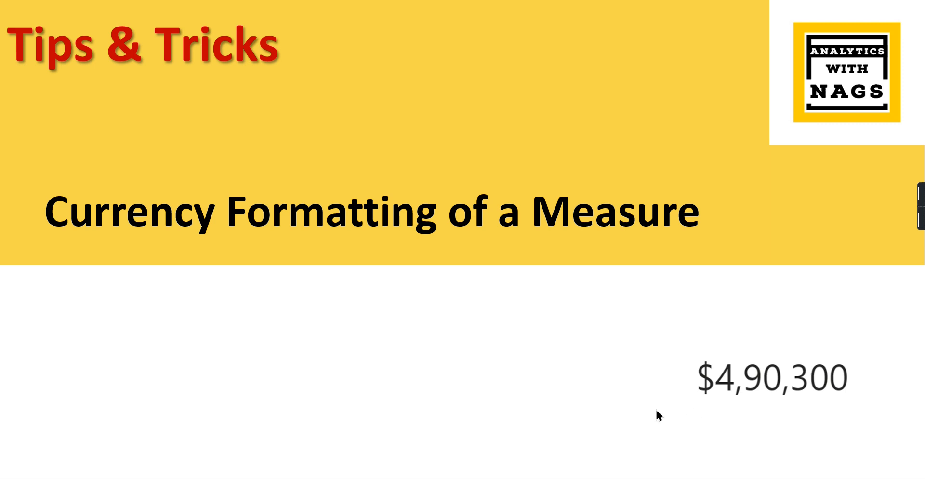
mouse_move(213, 411)
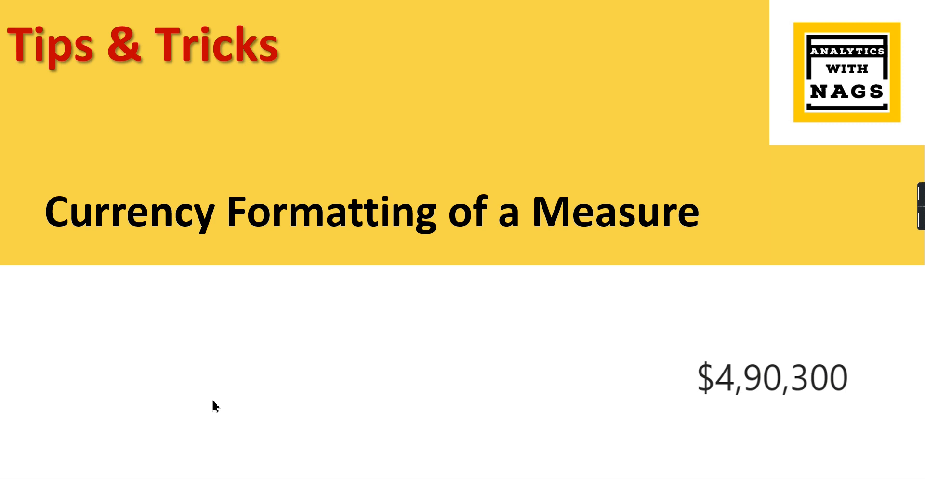
mouse_move(358, 378)
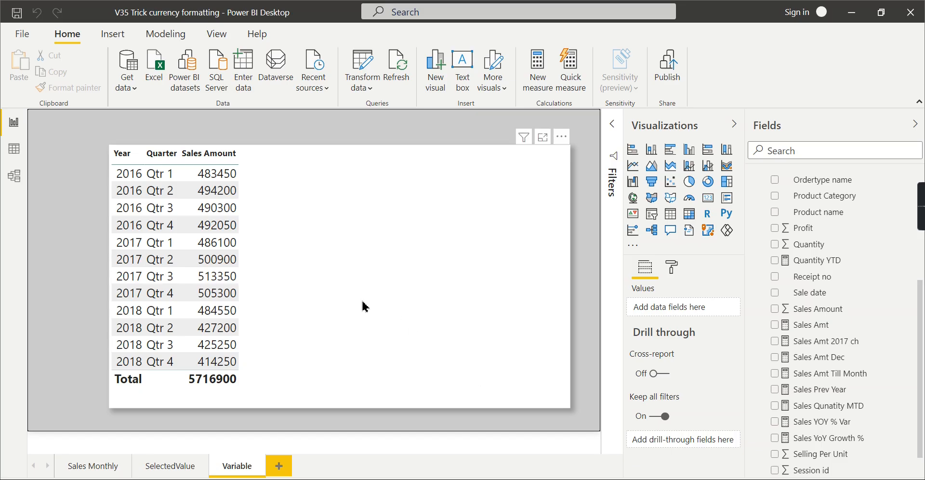
mouse_move(876, 363)
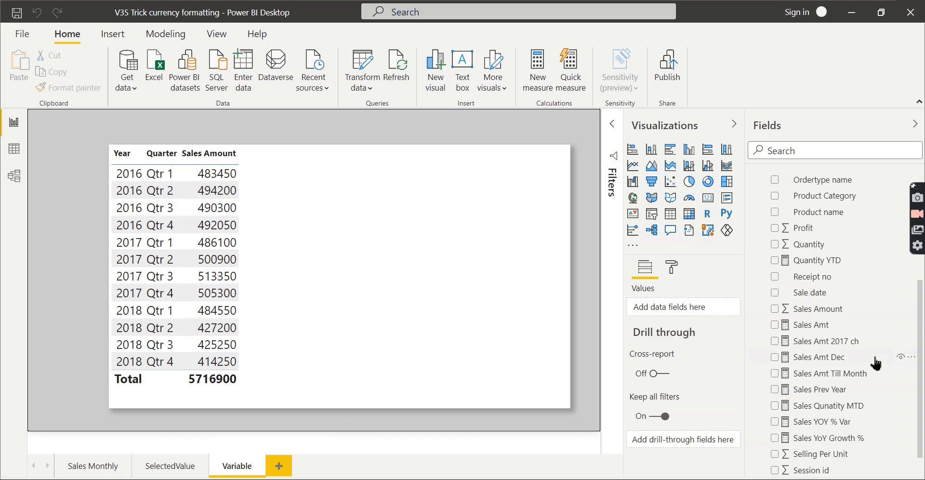
Step: Select the Sales Amount field to bring up its formatting settings
click(821, 308)
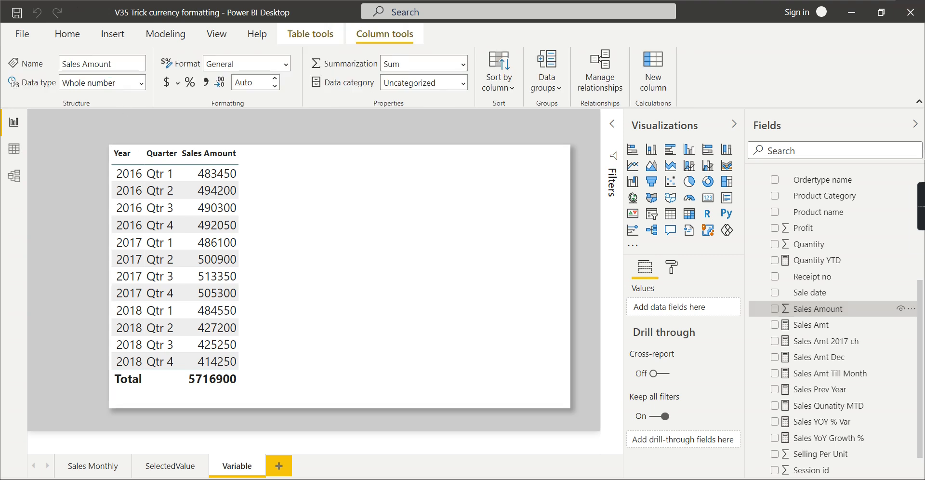
mouse_move(257, 218)
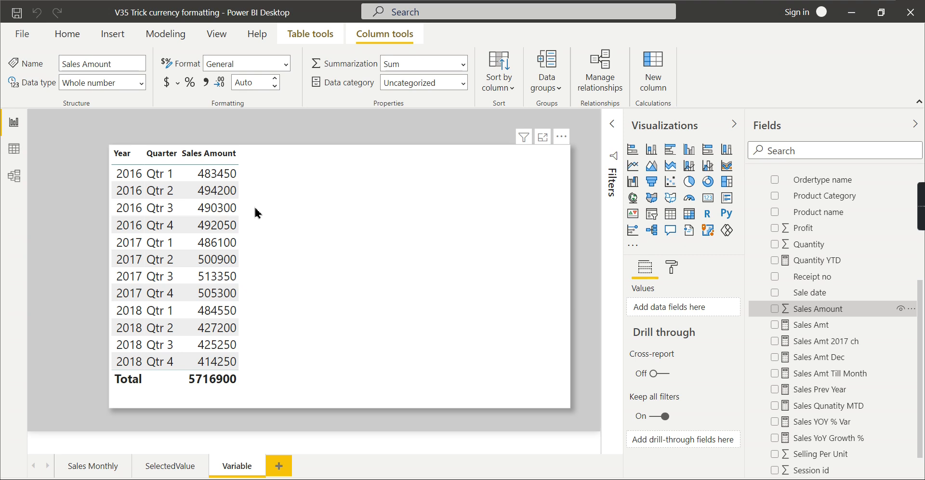
mouse_move(831, 284)
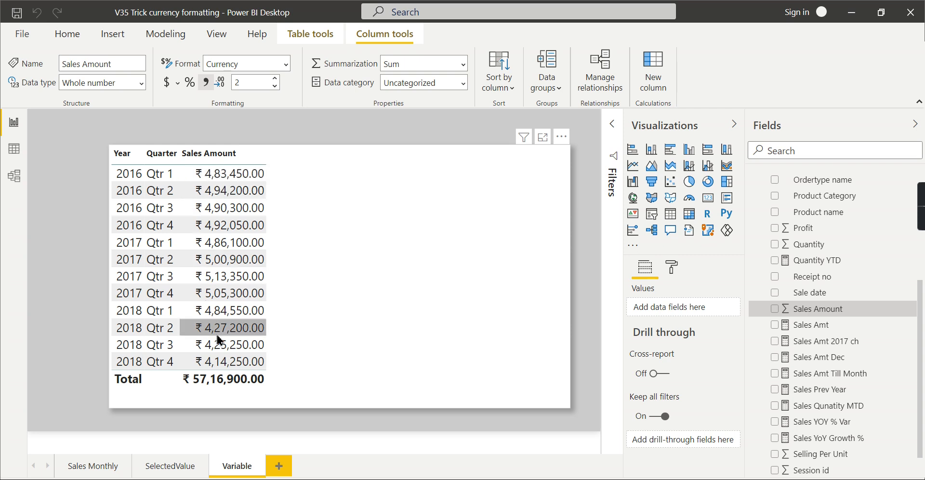
mouse_move(337, 347)
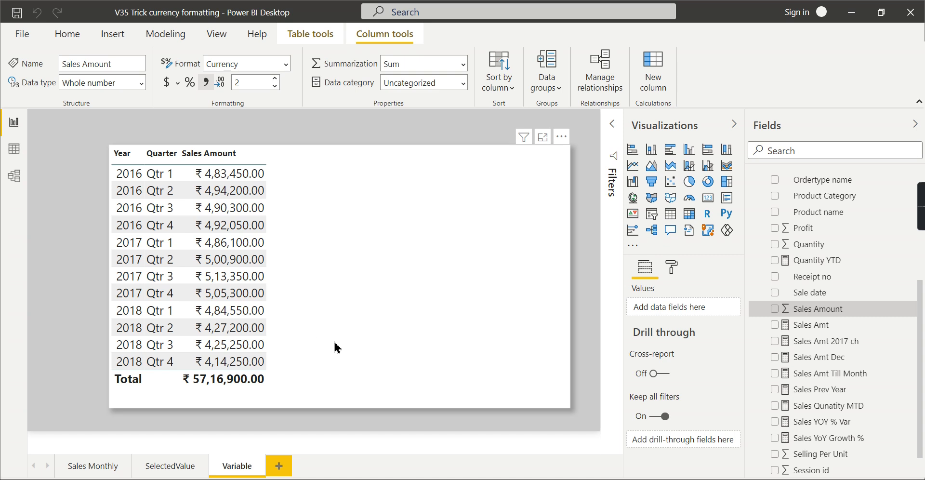
mouse_move(399, 360)
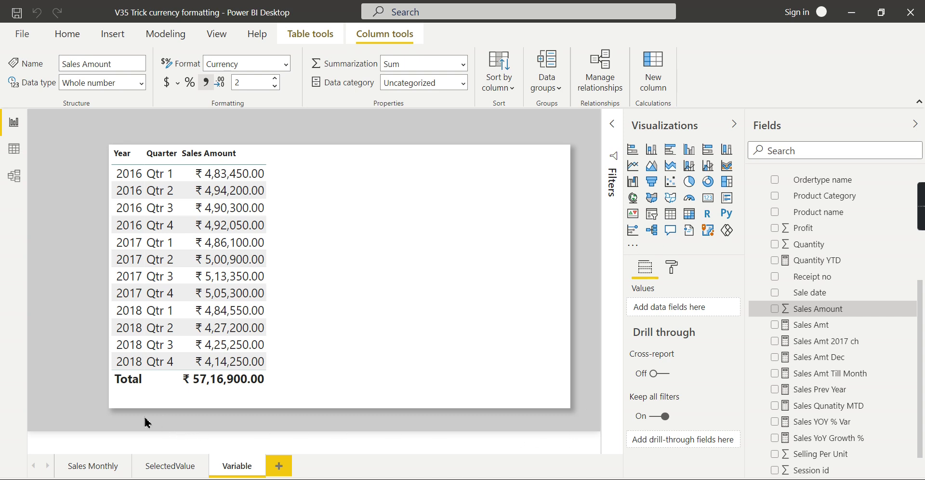
mouse_move(447, 356)
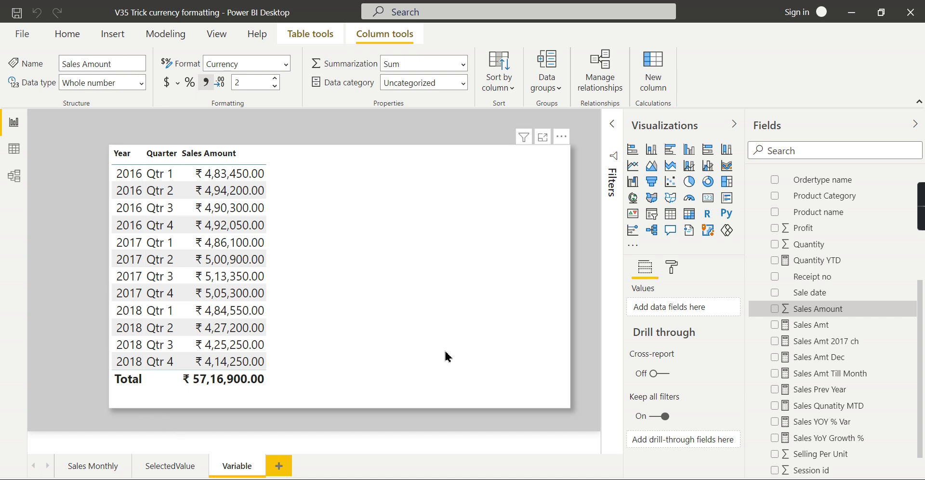
mouse_move(389, 229)
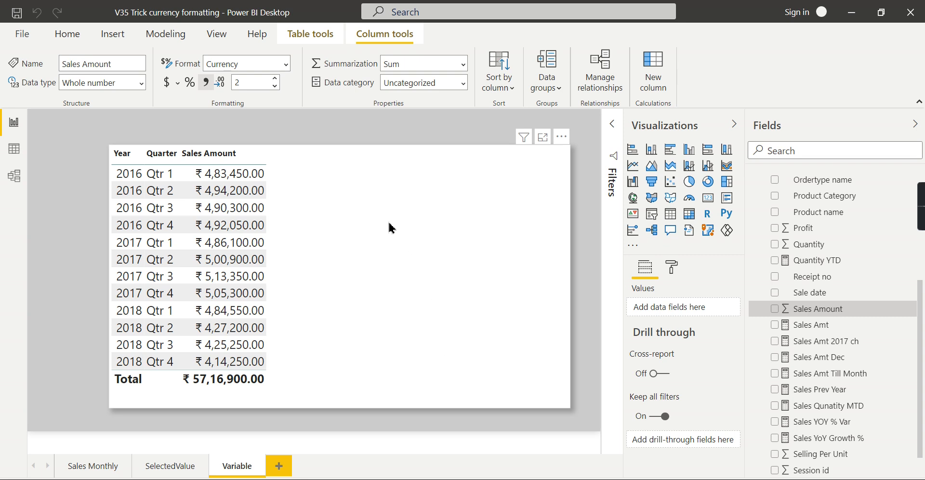
mouse_move(229, 173)
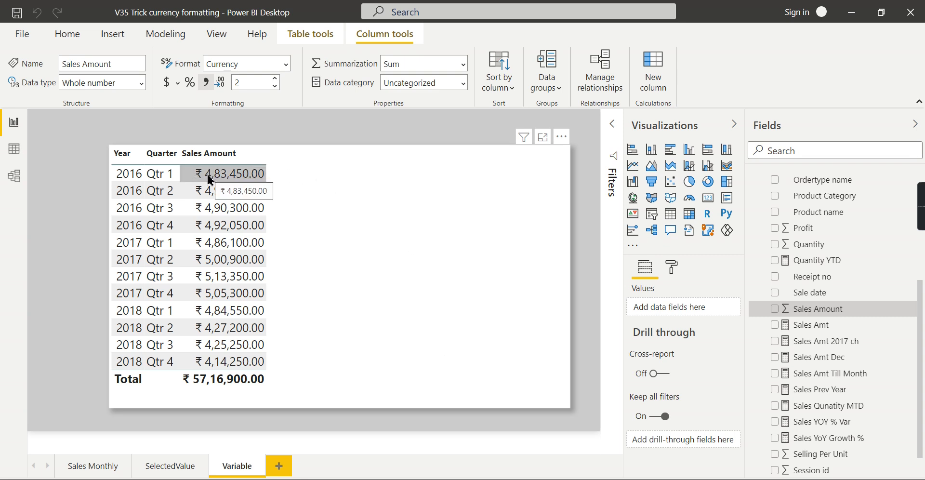
mouse_move(281, 177)
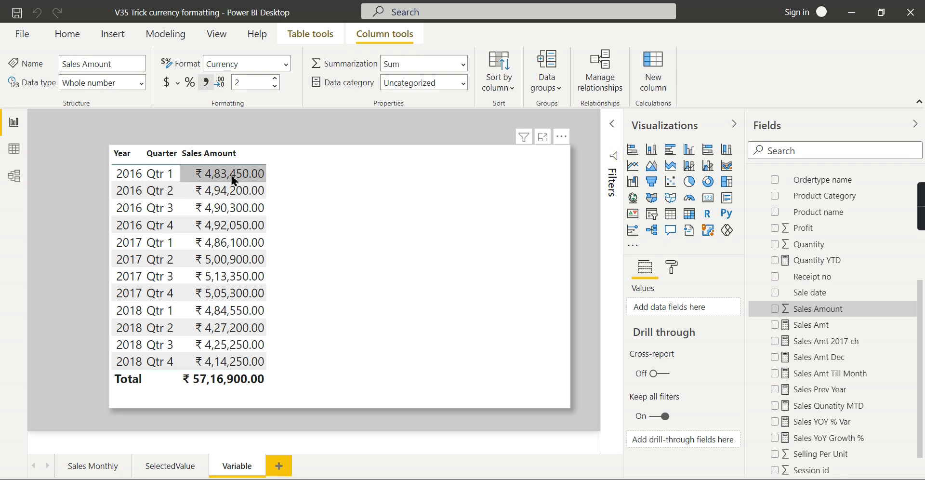
mouse_move(331, 210)
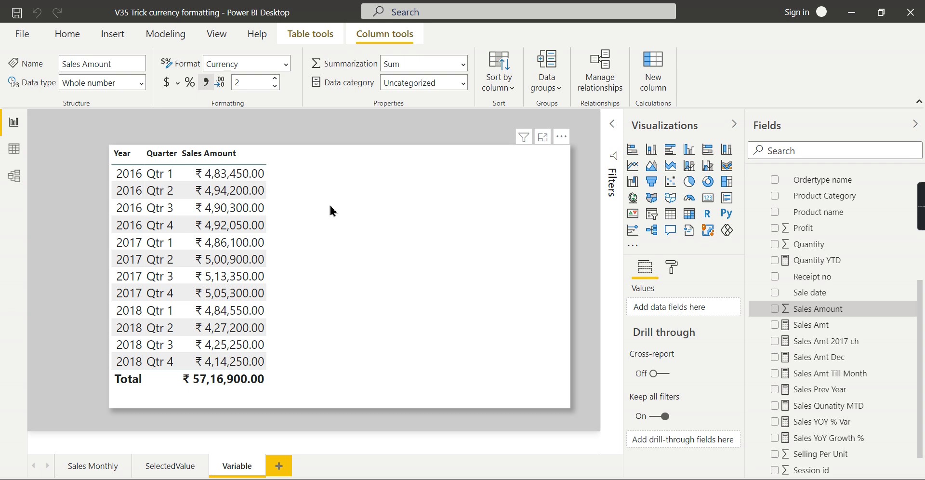
mouse_move(321, 230)
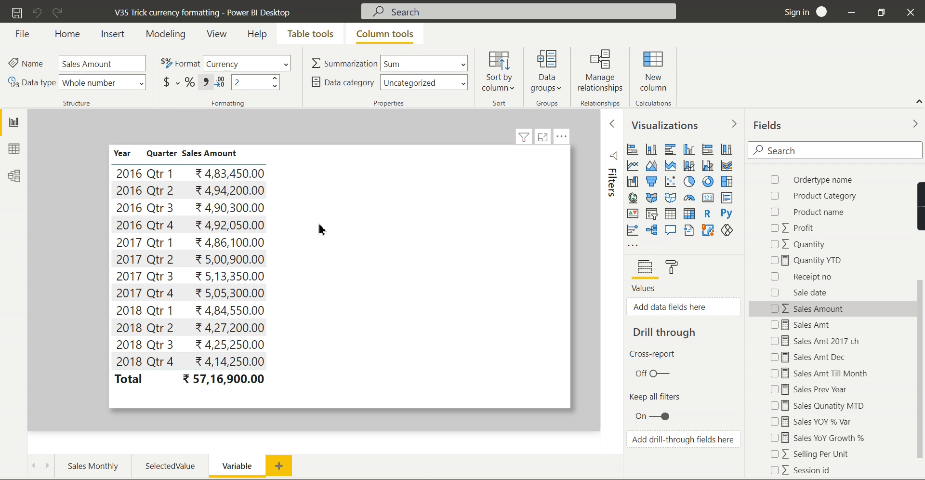
mouse_move(349, 214)
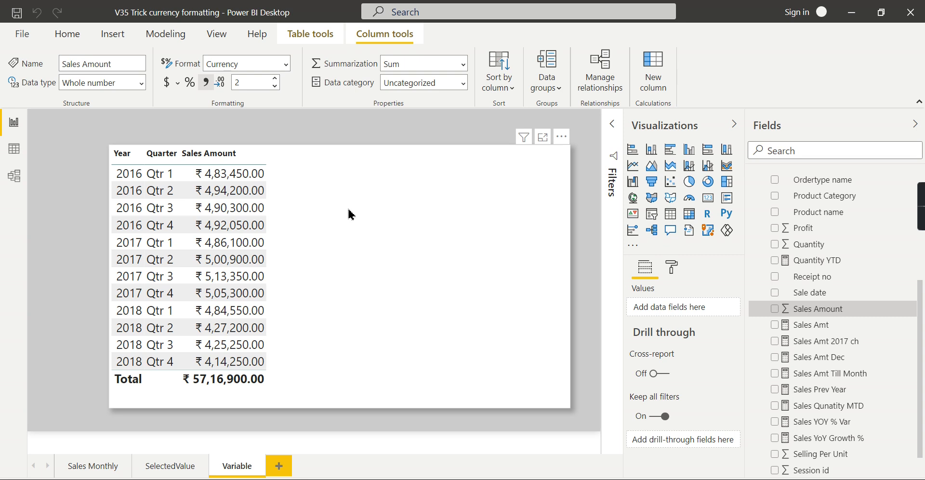
mouse_move(388, 347)
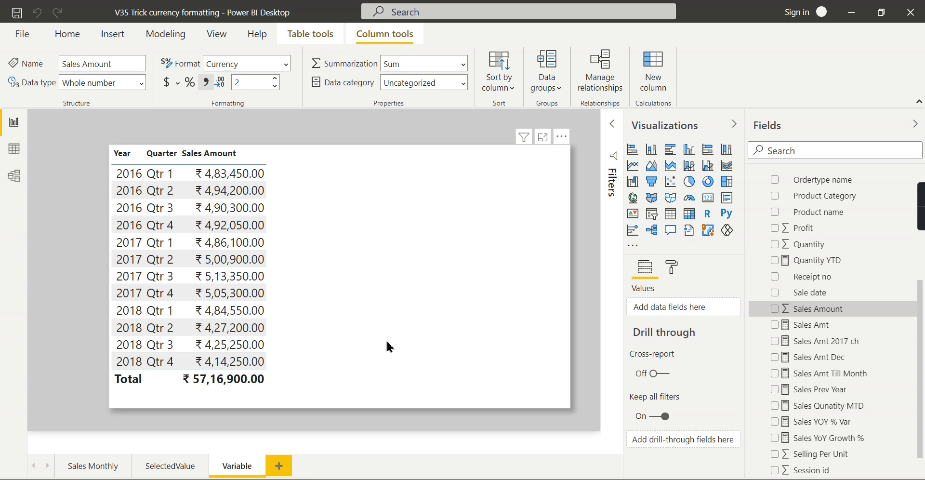
mouse_move(43, 152)
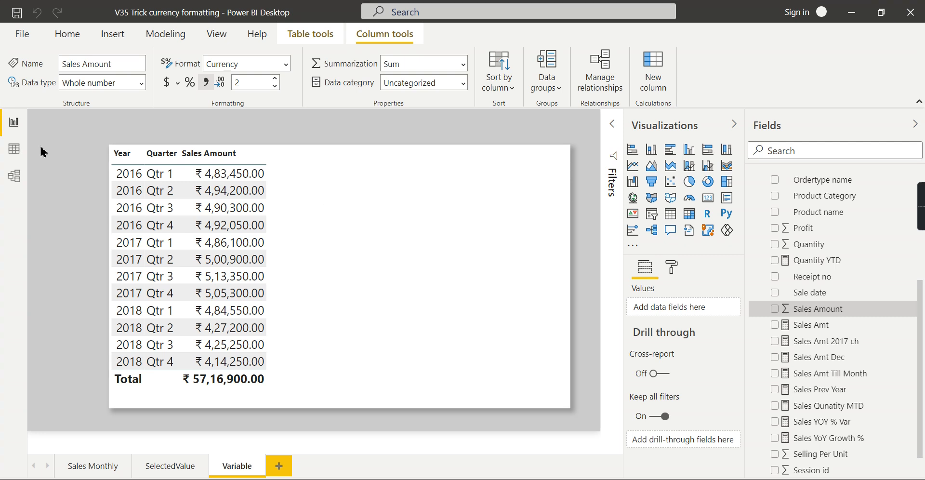
mouse_move(758, 170)
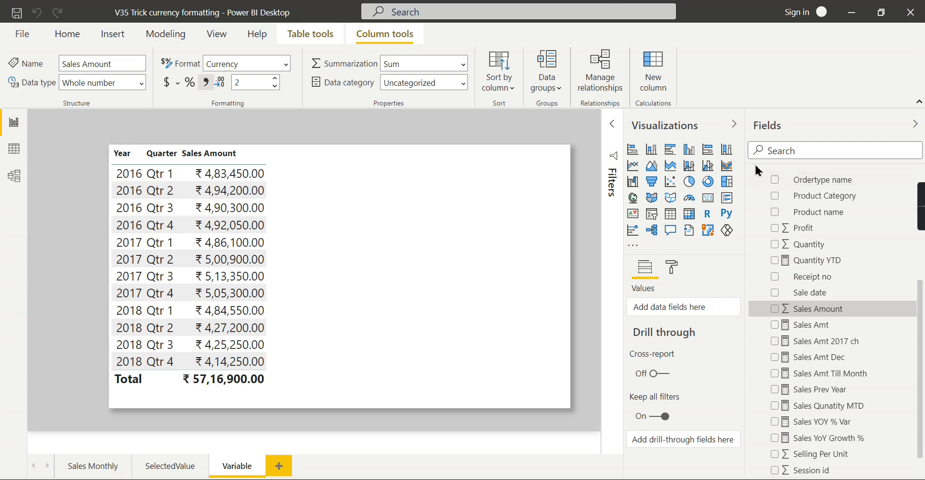
mouse_move(149, 124)
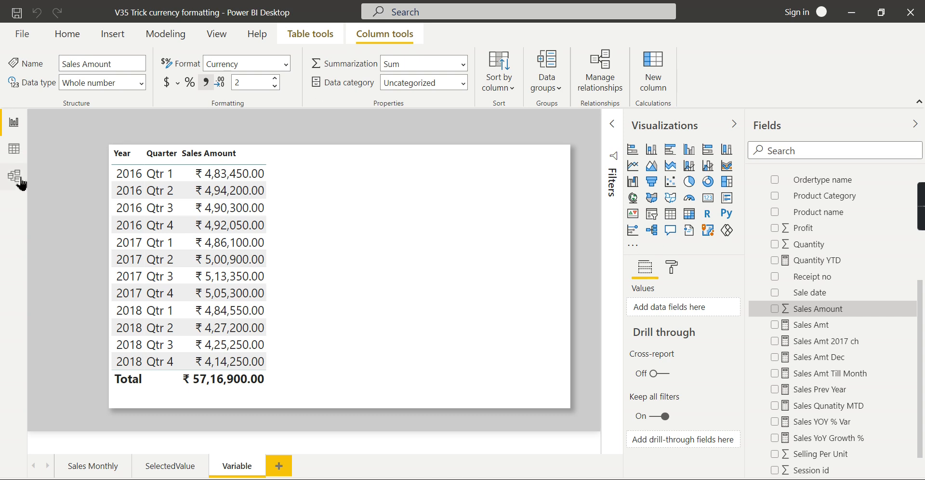
Step: In Model view, change the Sales Amount format type from Currency to Custom
click(13, 175)
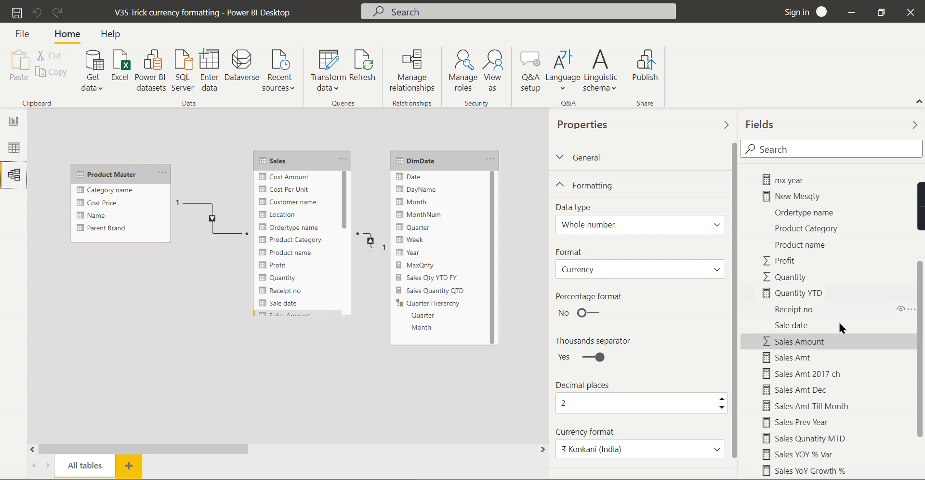
mouse_move(672, 302)
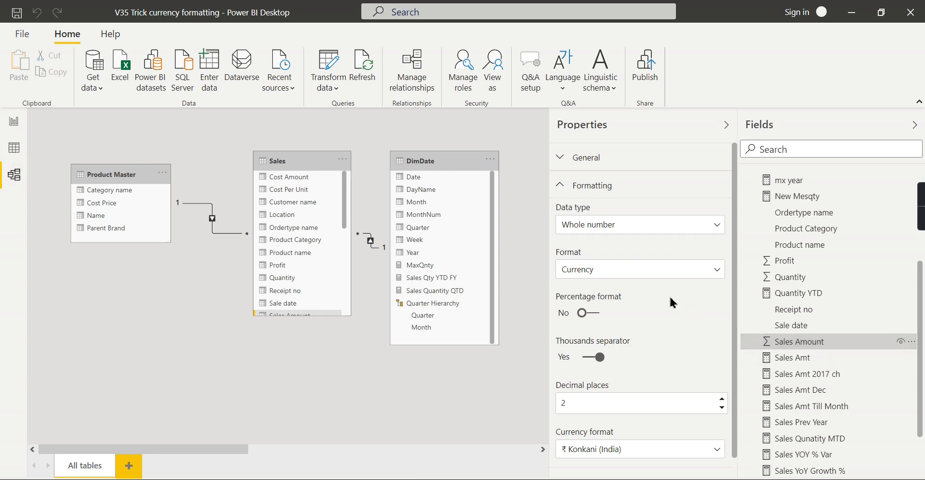
mouse_move(618, 212)
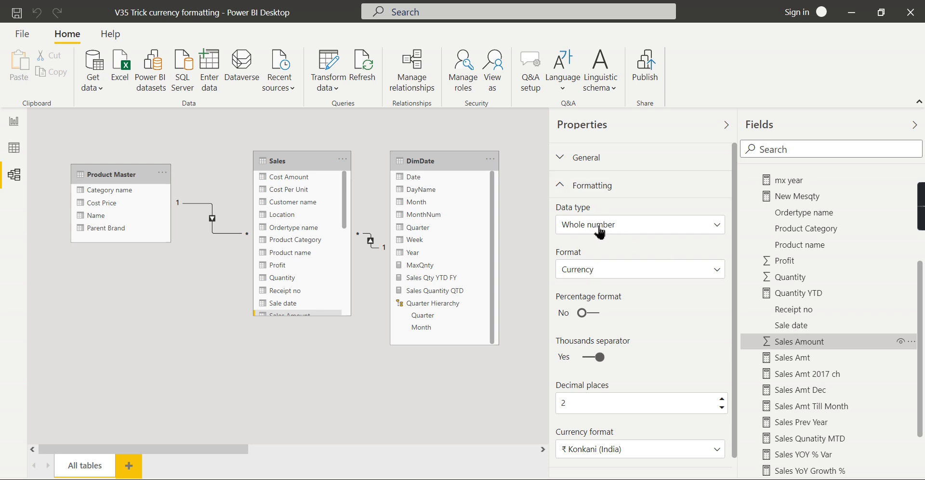
click(639, 269)
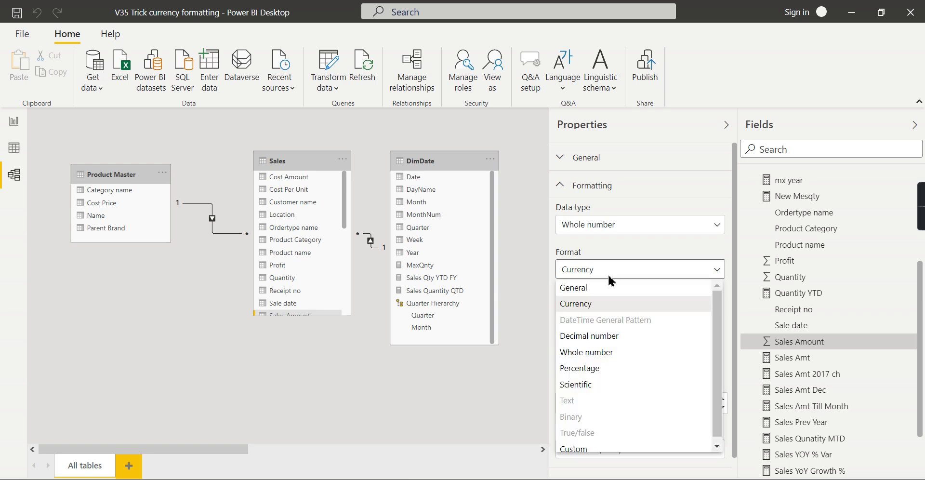
click(573, 449)
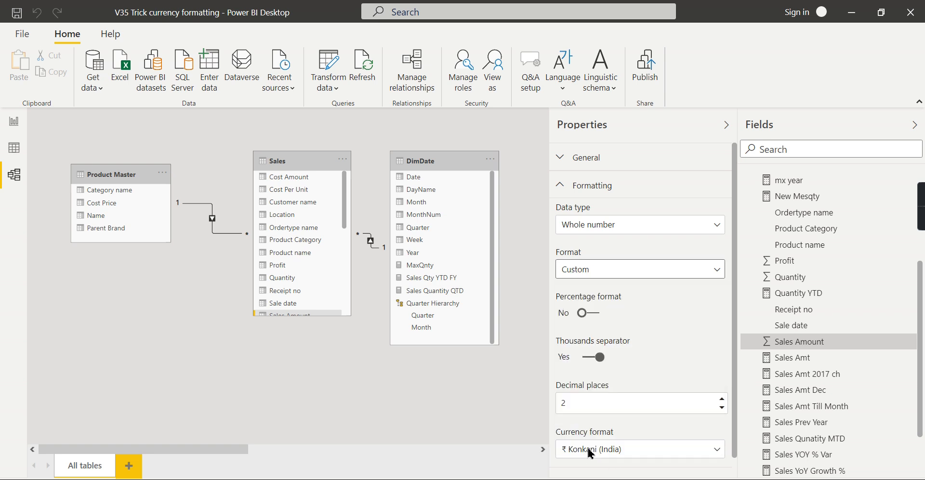
mouse_move(919, 339)
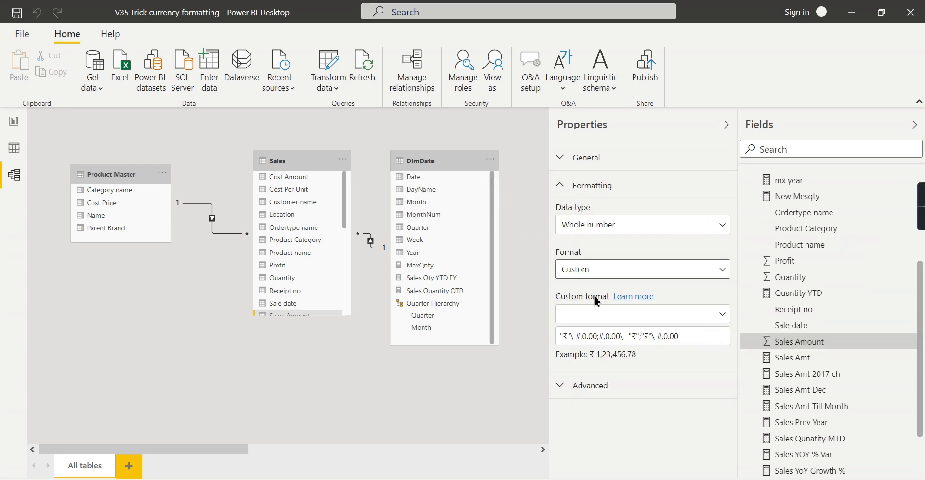
mouse_move(581, 343)
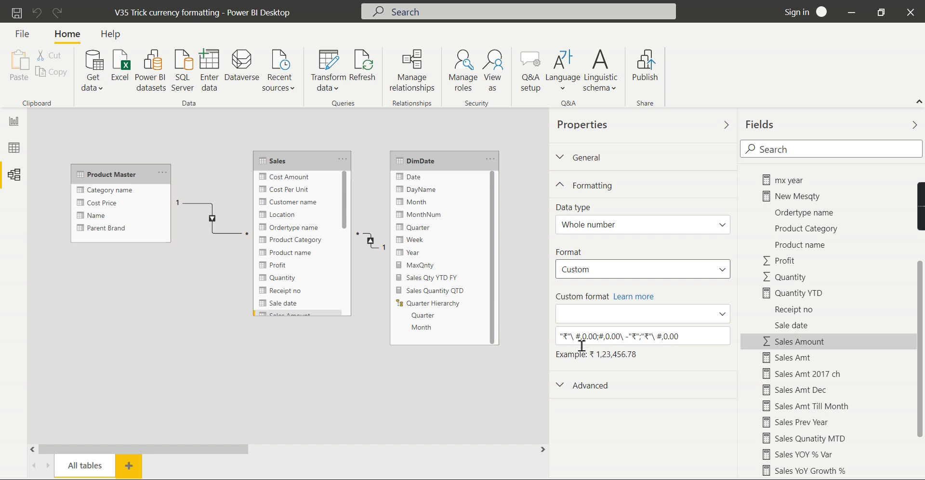
mouse_move(678, 341)
text( Rs)
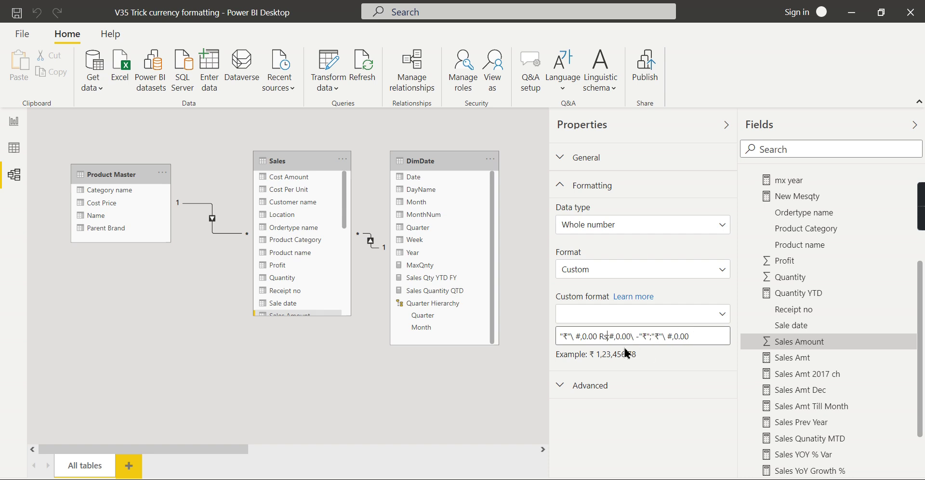
Step: Append 'Rs' to the #,0.00 custom format string and view the table in the report
click(682, 336)
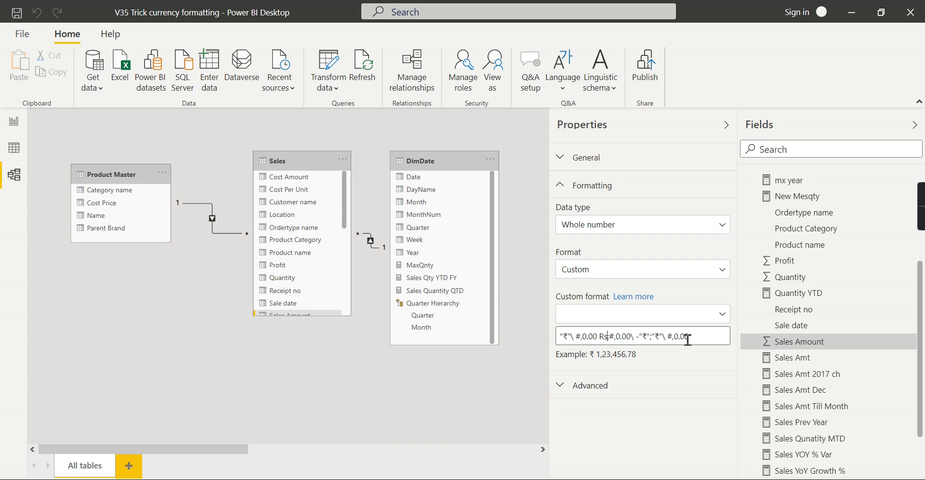
text(Rs)
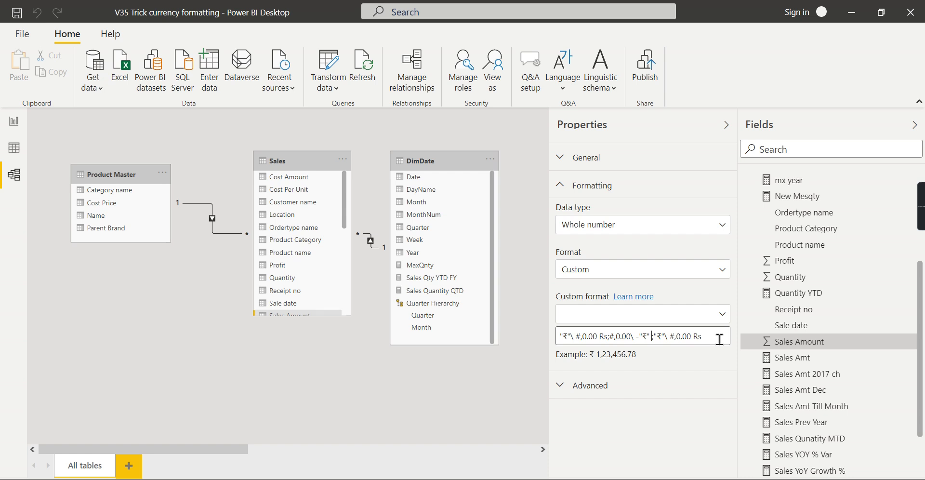
key(Return)
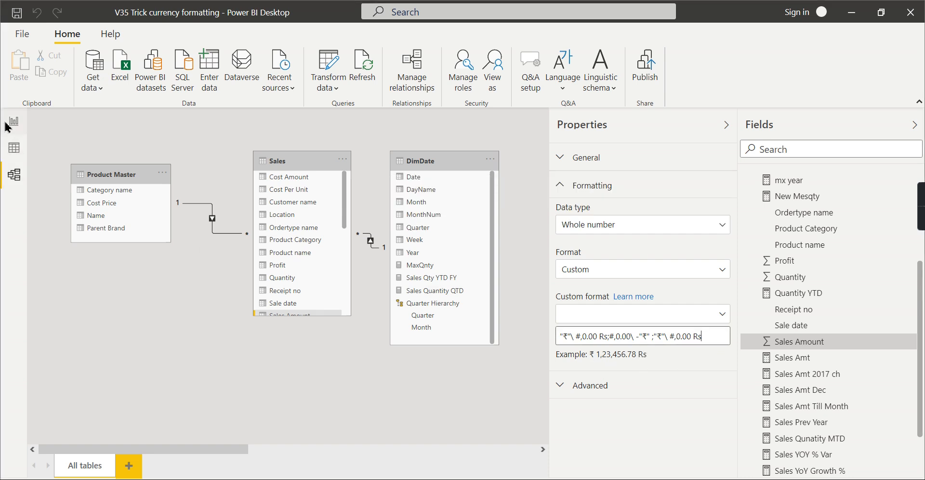
click(13, 122)
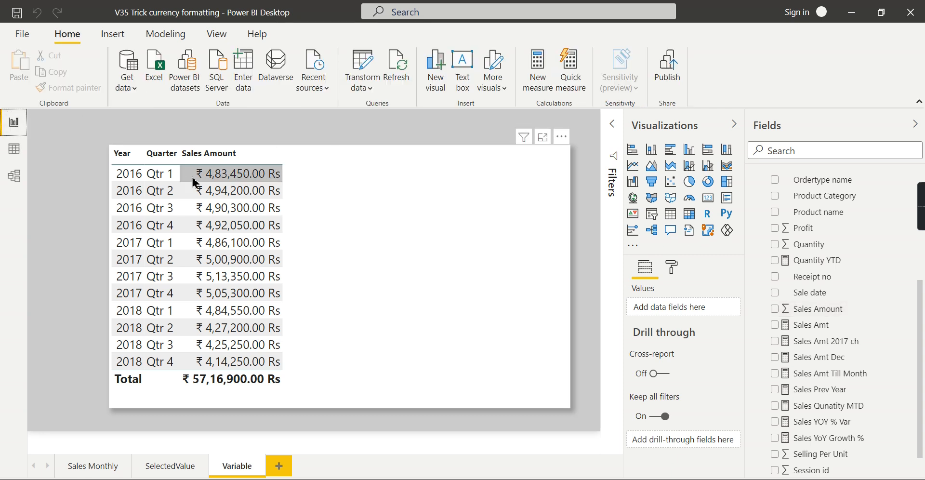
mouse_move(200, 185)
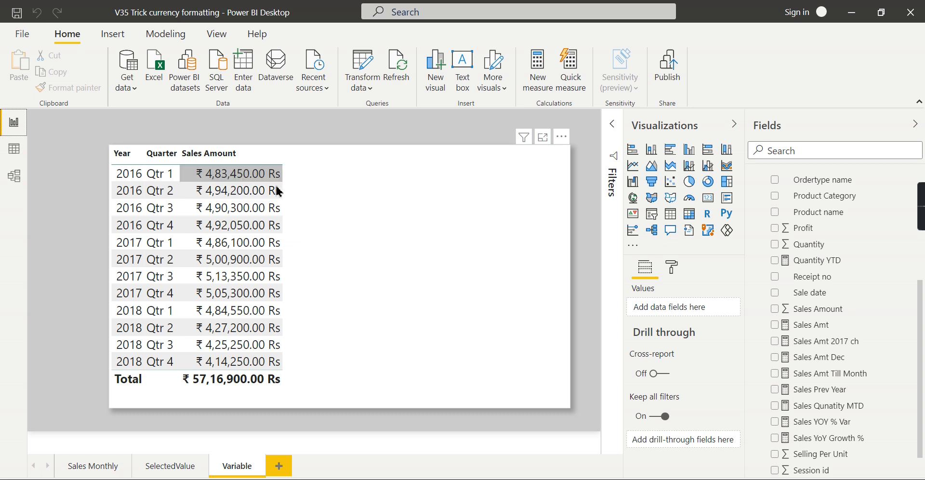
Step: Switch to Model view to edit the Sales Amount custom format string
click(13, 175)
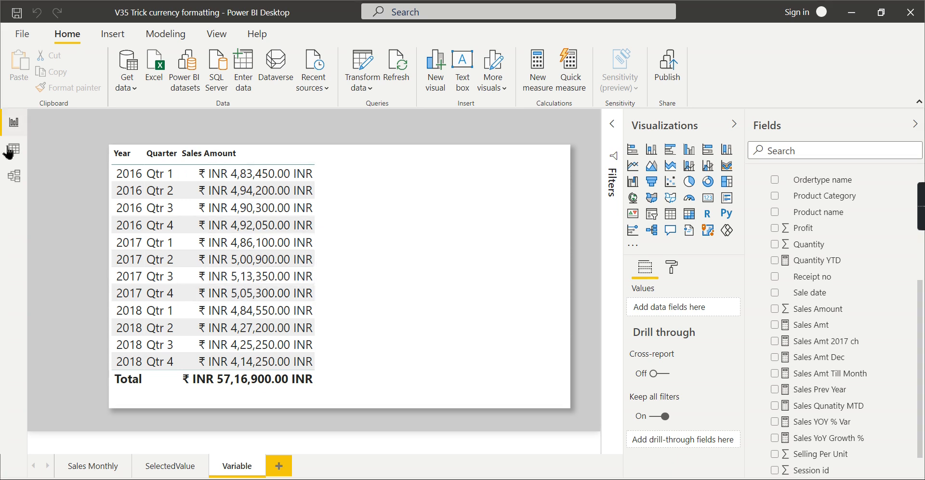
Step: Delete the trailing INR from the custom format string and return to the report
click(13, 175)
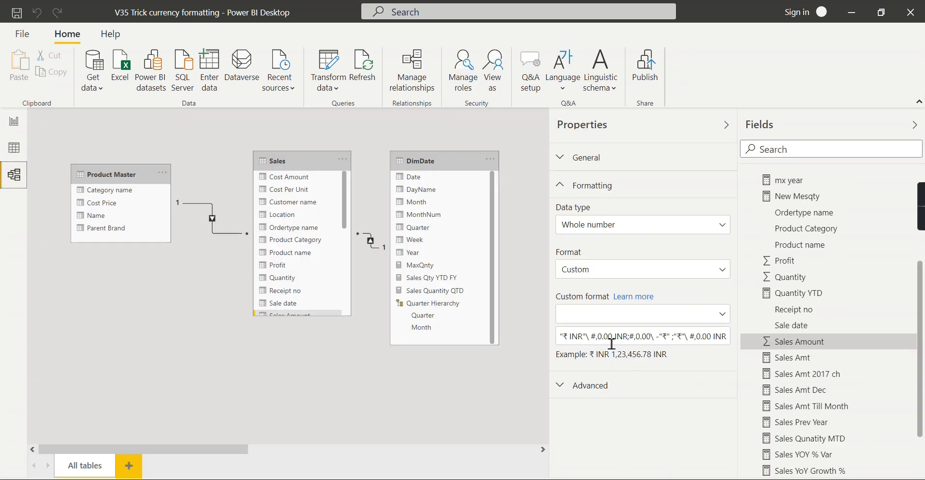
double_click(622, 336)
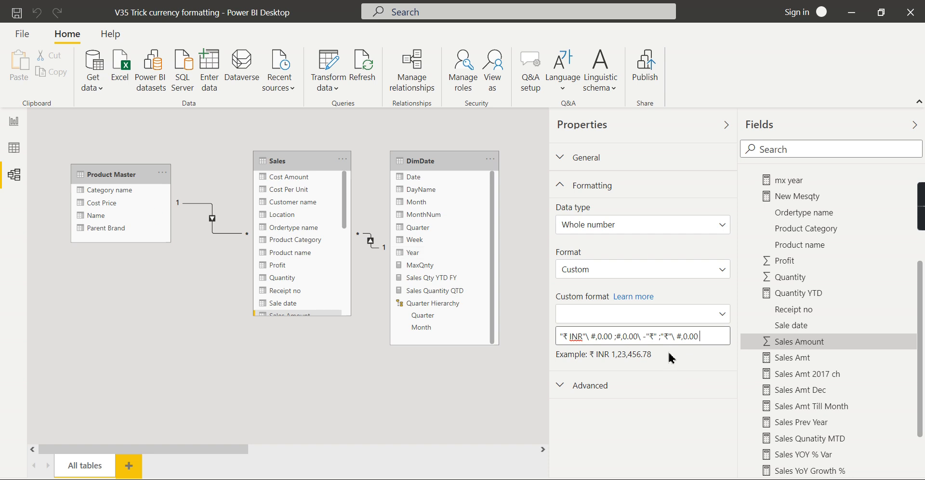
click(13, 122)
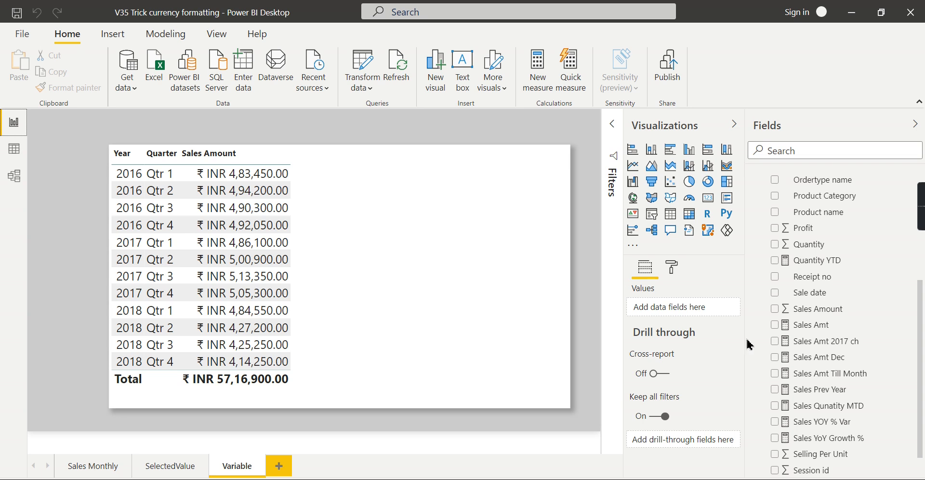
Step: Go to Model view to review the '₹ INR 1,23,456.78' custom format
click(13, 175)
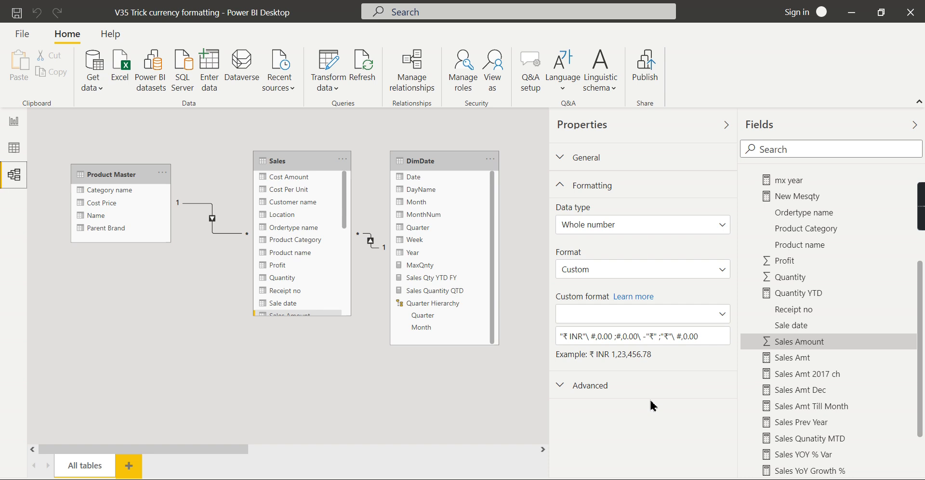
mouse_move(648, 414)
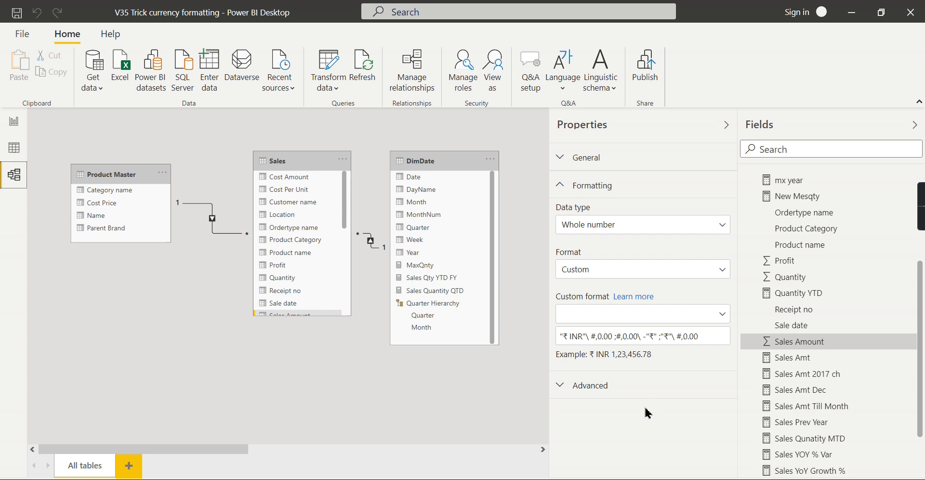